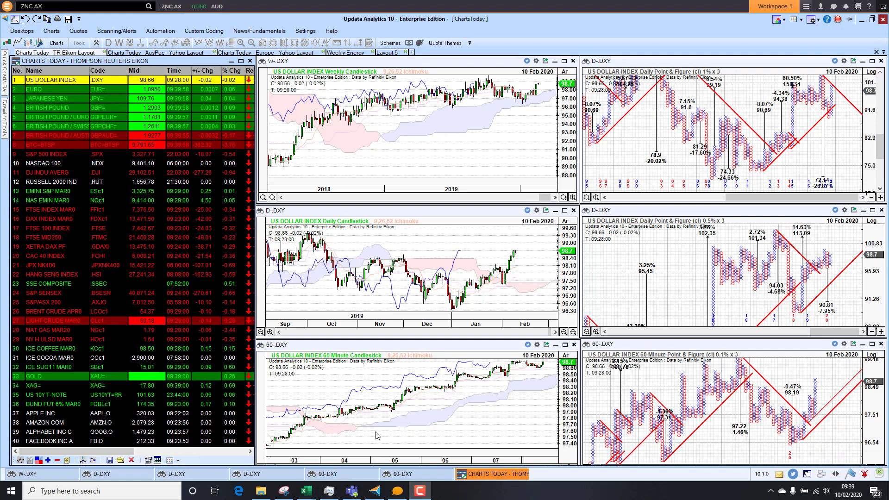
mouse_move(507, 275)
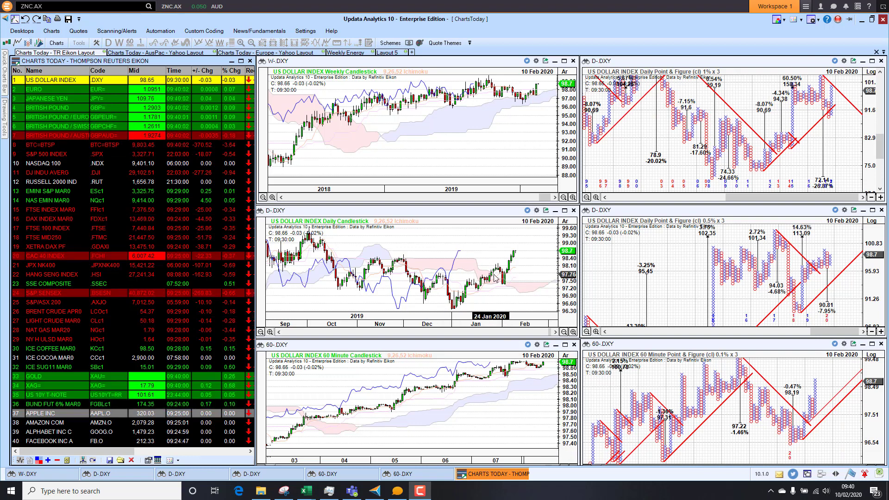
mouse_move(399, 273)
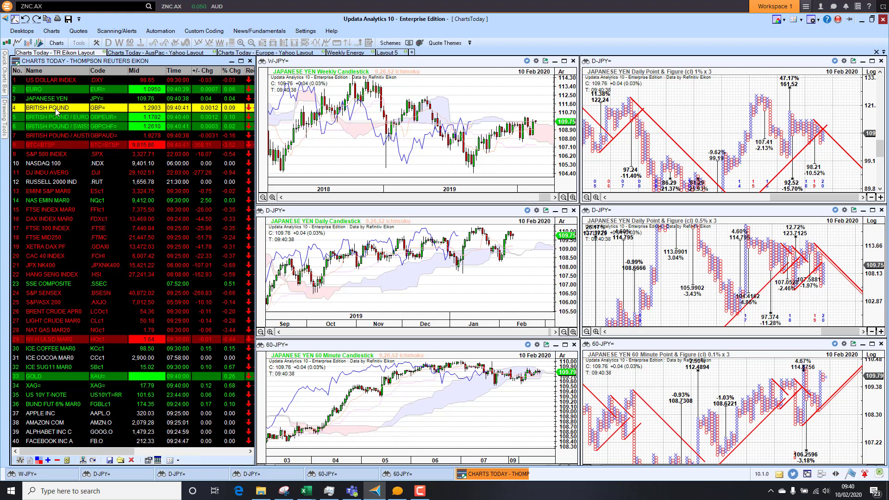
Load the S&P 500 INDEX into the six linked chart panes from the Charts Today watchlist.
left_click(43, 108)
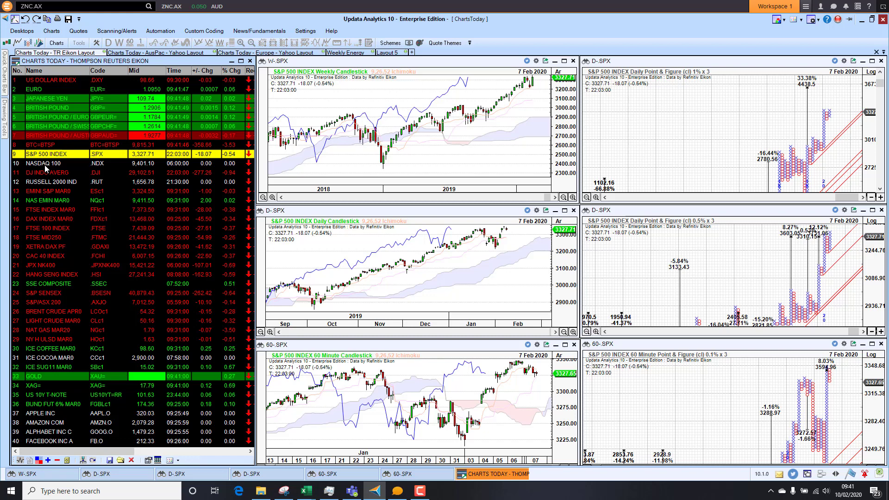
Step through DJ INDU AVERG, RUSSELL 2000 IND, NAS EMIN MAR0 and XETRA DAX PF in the watchlist.
left_click(41, 165)
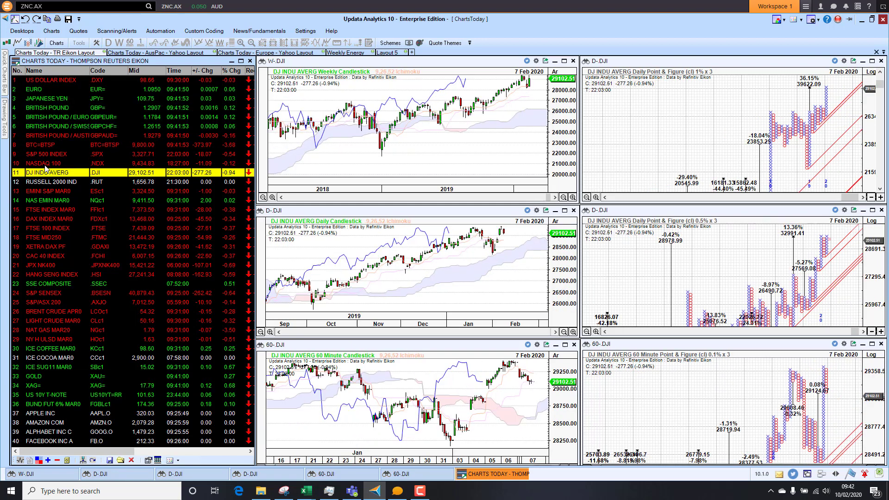
left_click(48, 181)
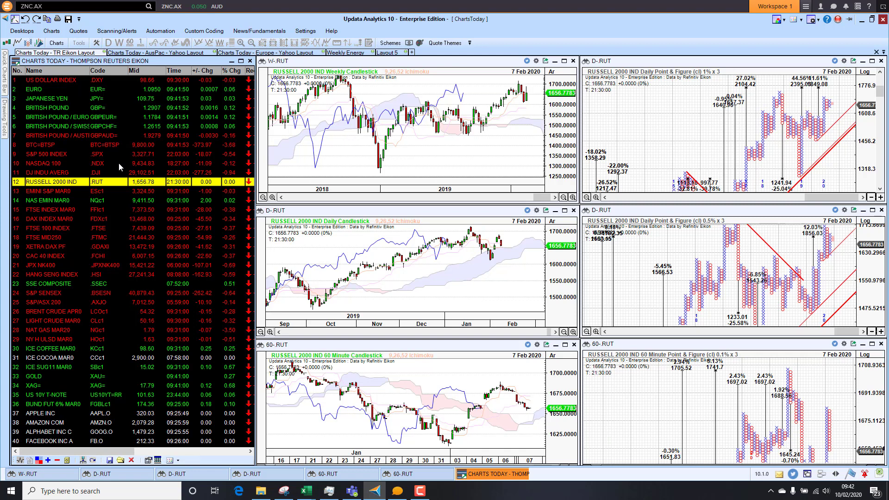
mouse_move(332, 109)
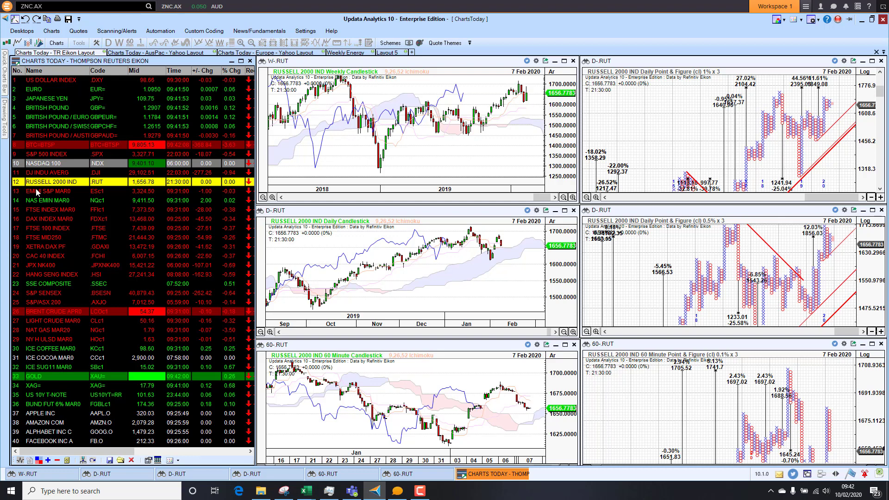
left_click(45, 191)
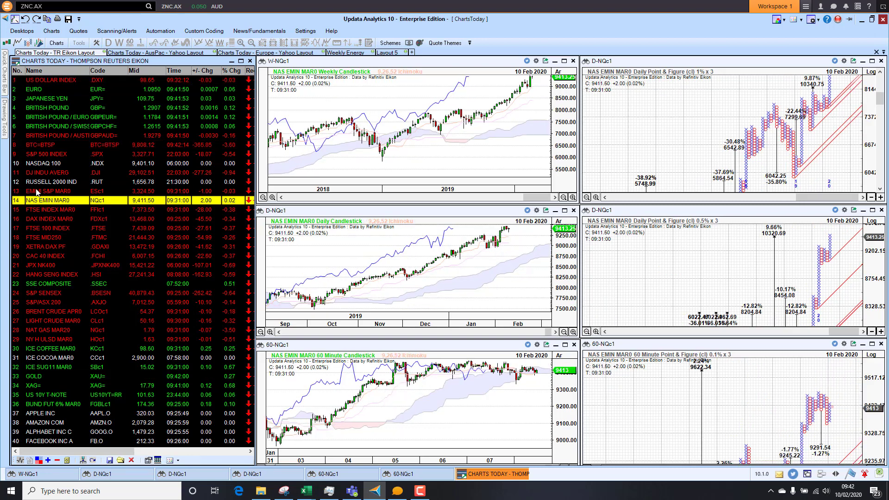
mouse_move(61, 236)
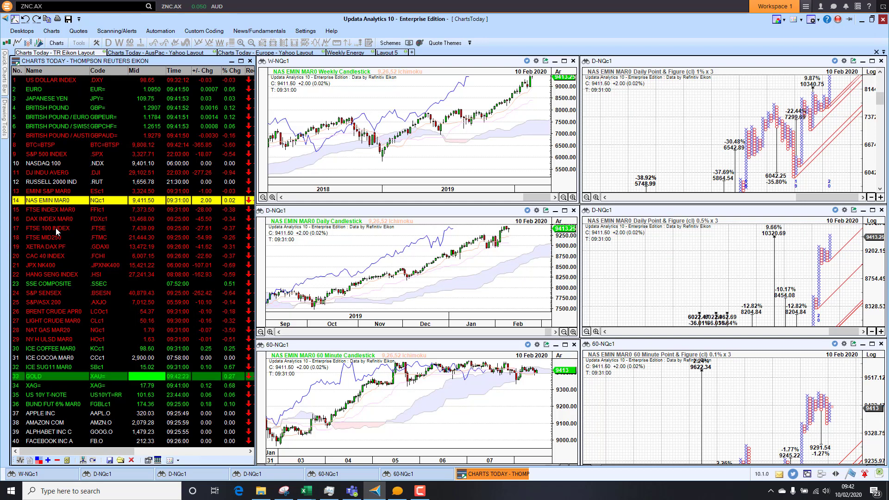
left_click(42, 228)
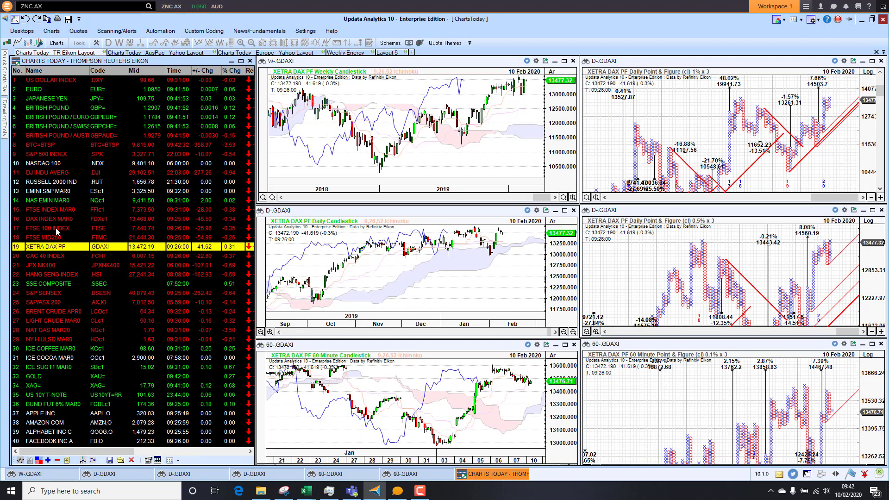
Load the HANG SENG INDEX into the six linked chart panes.
left_click(42, 256)
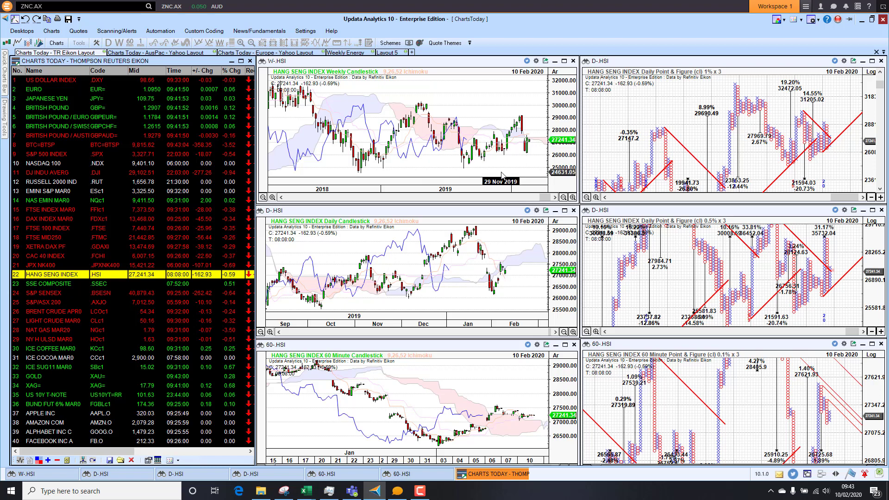
mouse_move(507, 292)
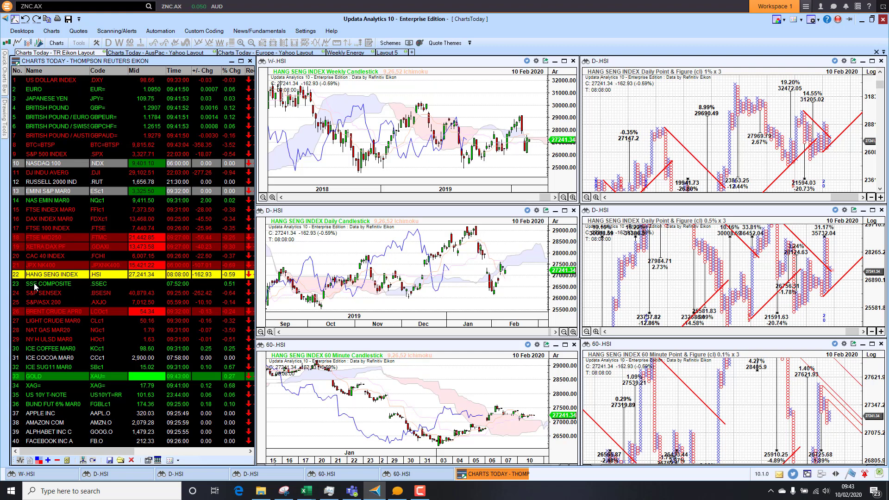
Load the SSE COMPOSITE into the six linked chart panes.
left_click(39, 284)
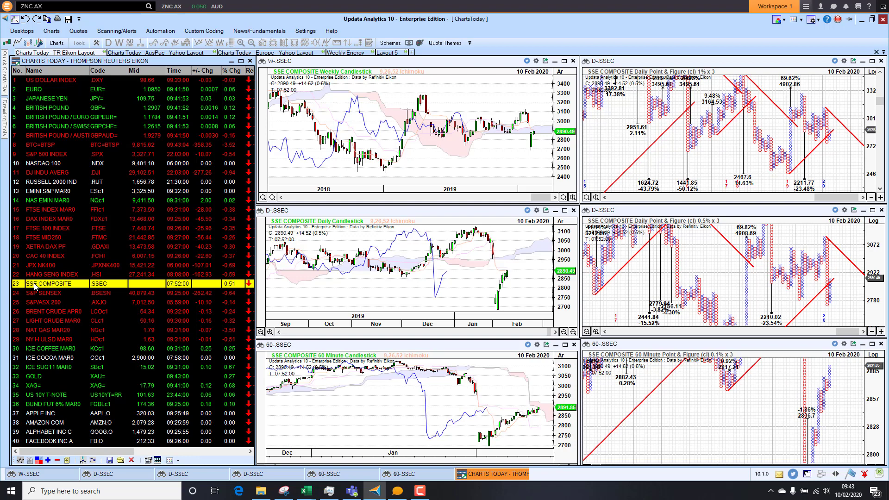
mouse_move(482, 253)
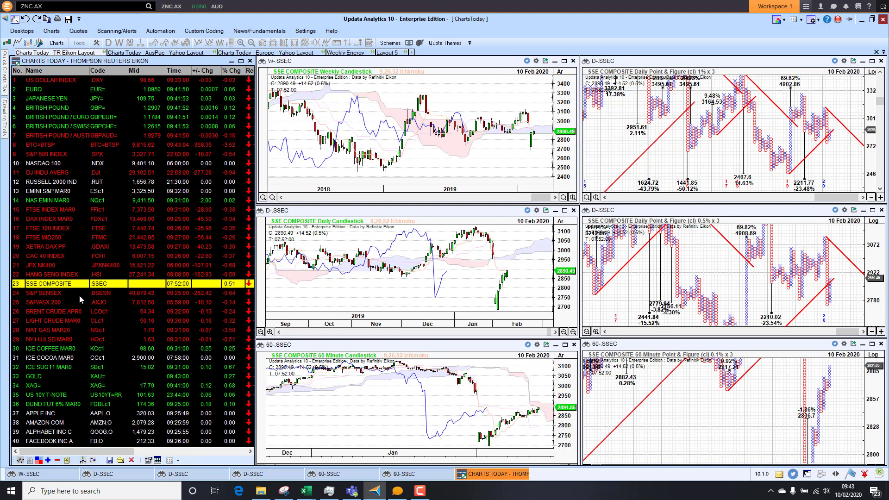
mouse_move(52, 298)
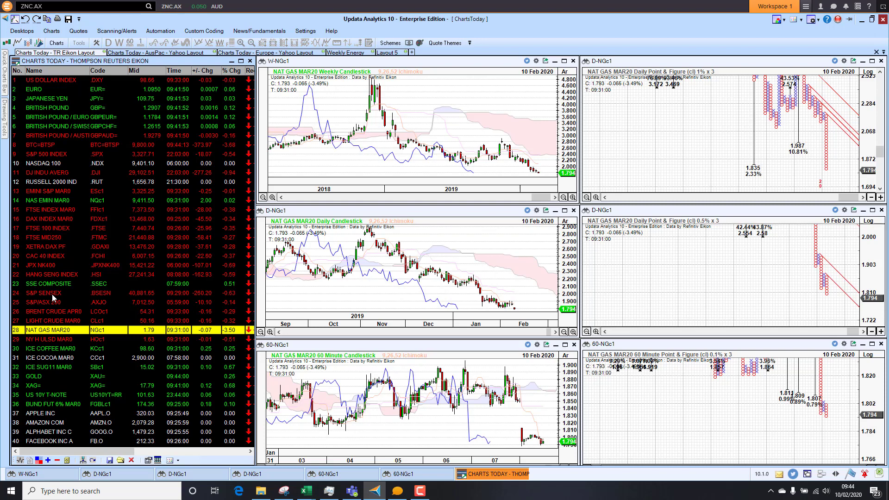
mouse_move(41, 388)
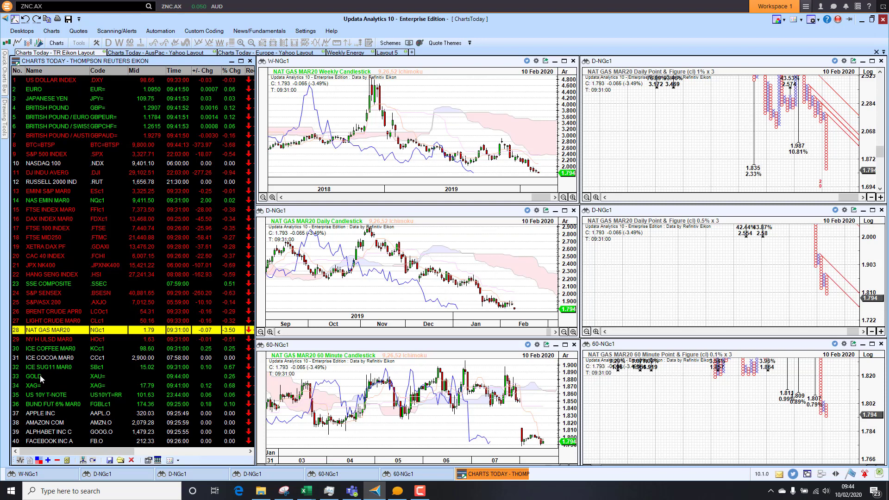
Chart XAG= silver and then the US 10Y T-NOTE across the six panes.
left_click(33, 376)
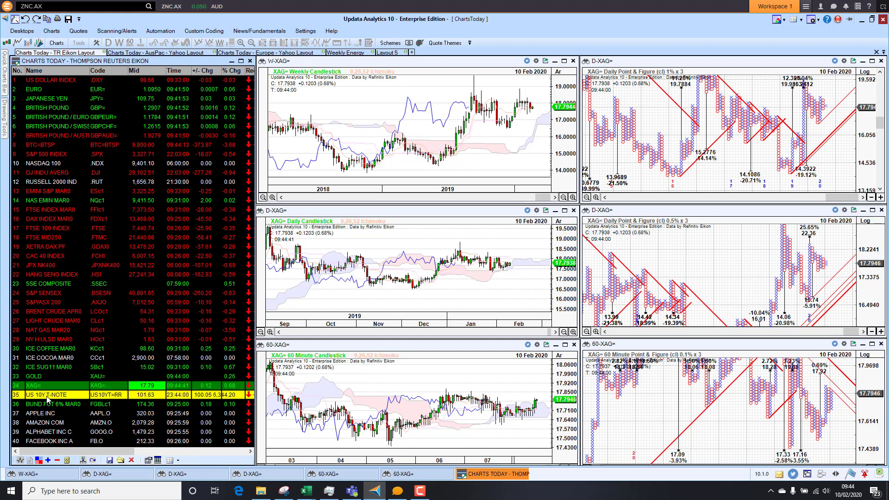
left_click(38, 395)
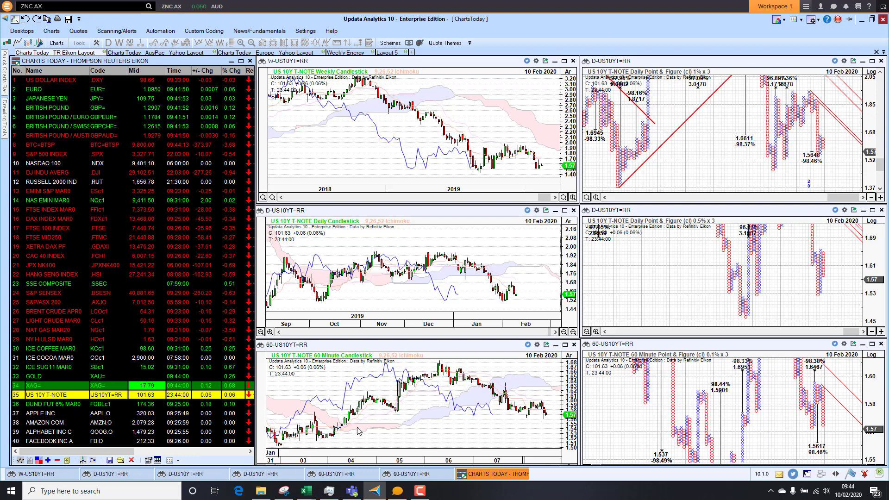
mouse_move(511, 427)
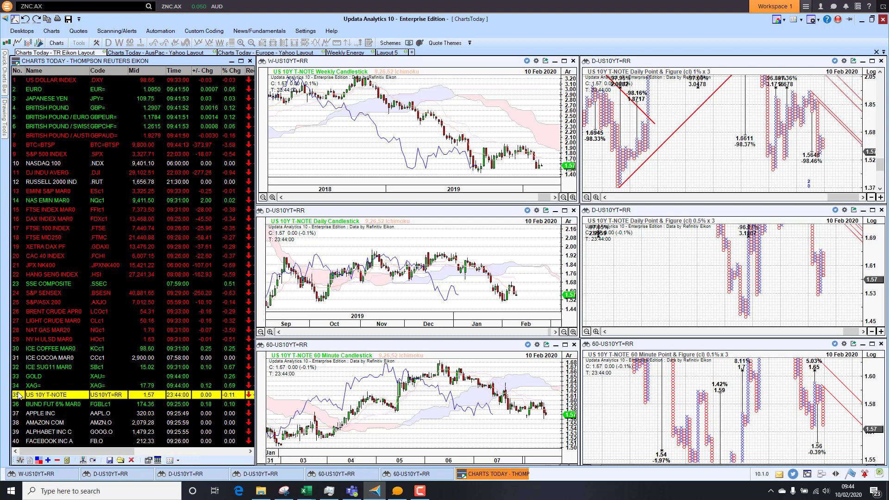
mouse_move(43, 405)
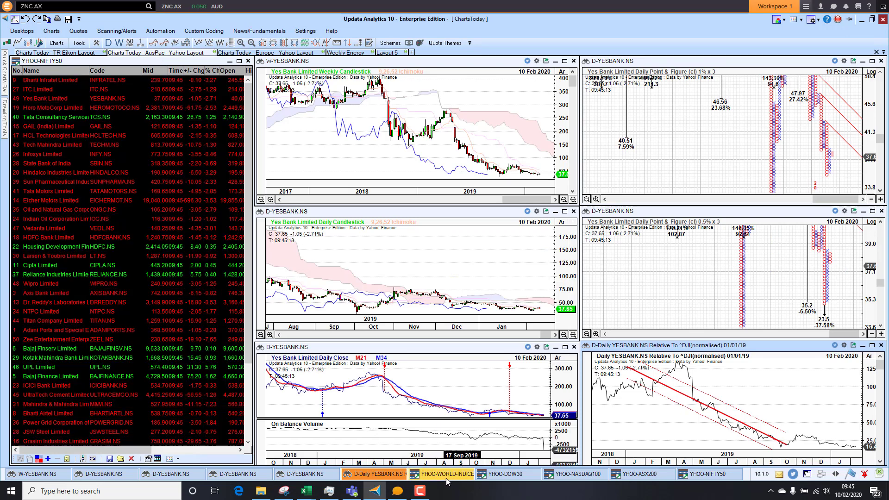
Move through the world indices and Dow 30 watchlists, charting Verizon Communications Inc.
left_click(449, 487)
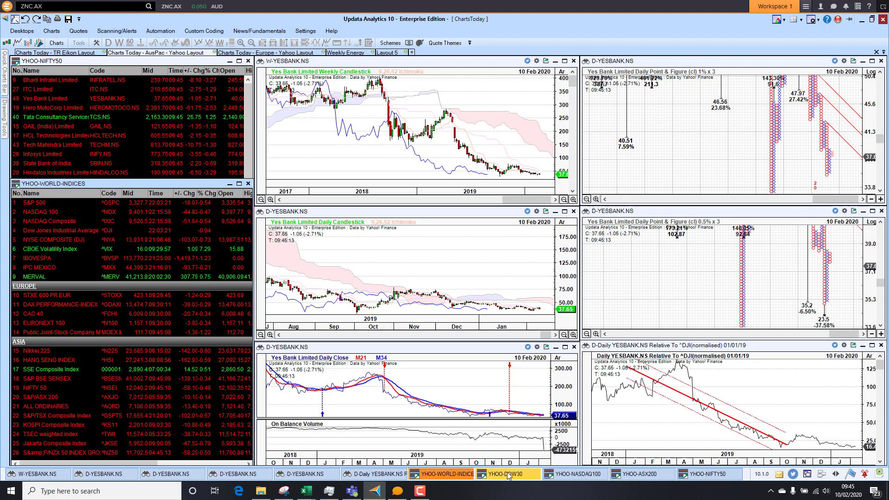
left_click(510, 473)
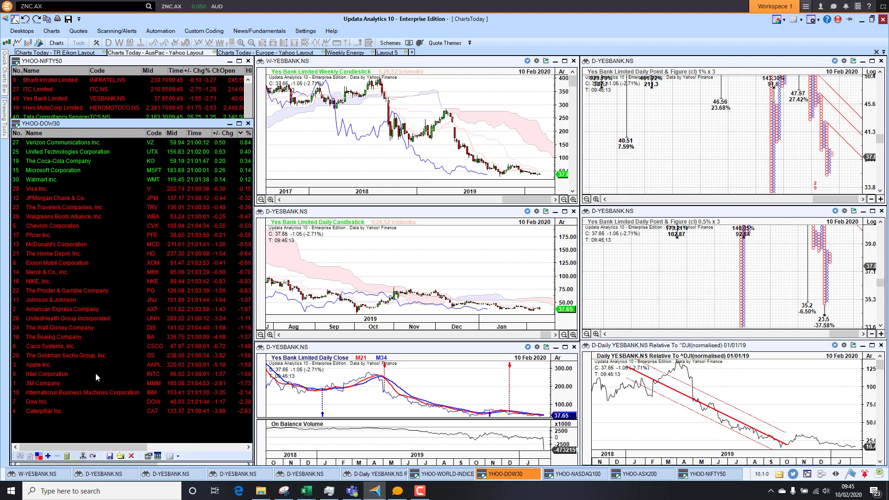
mouse_move(50, 416)
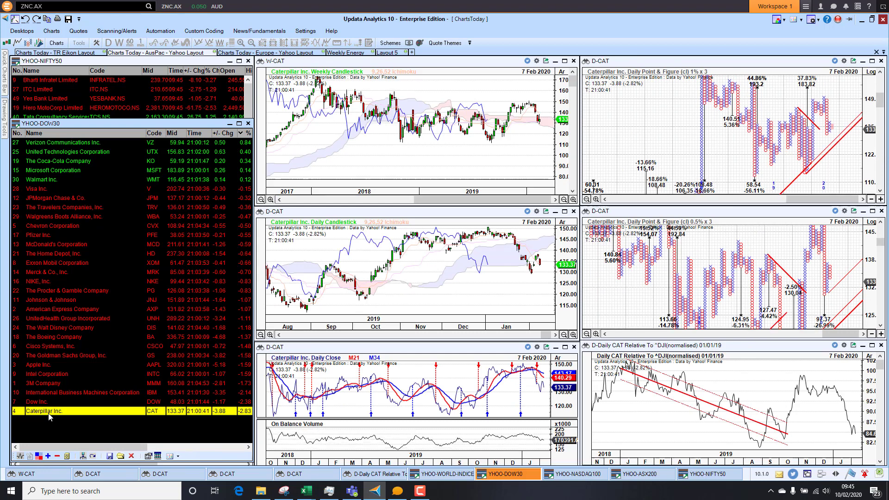
left_click(54, 143)
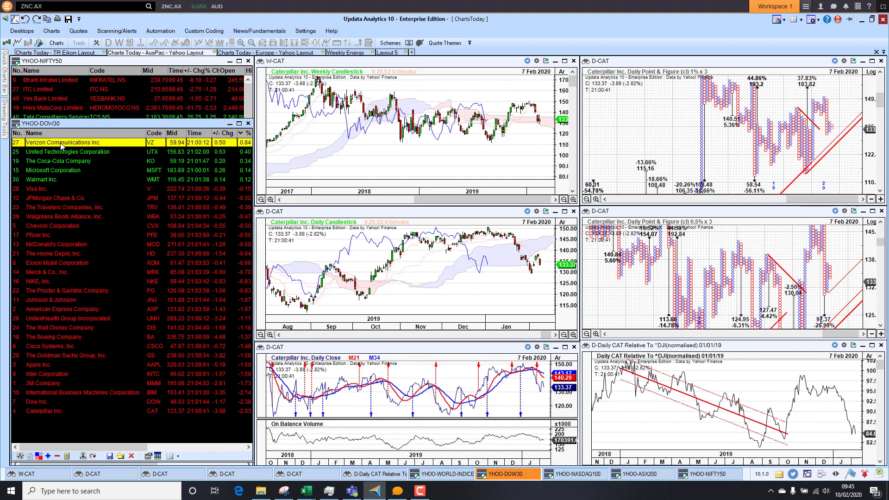
left_click(52, 143)
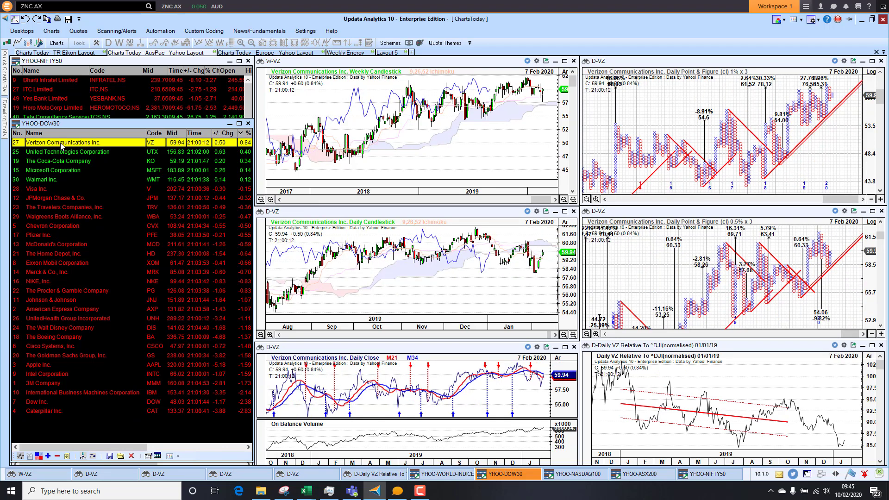
mouse_move(391, 107)
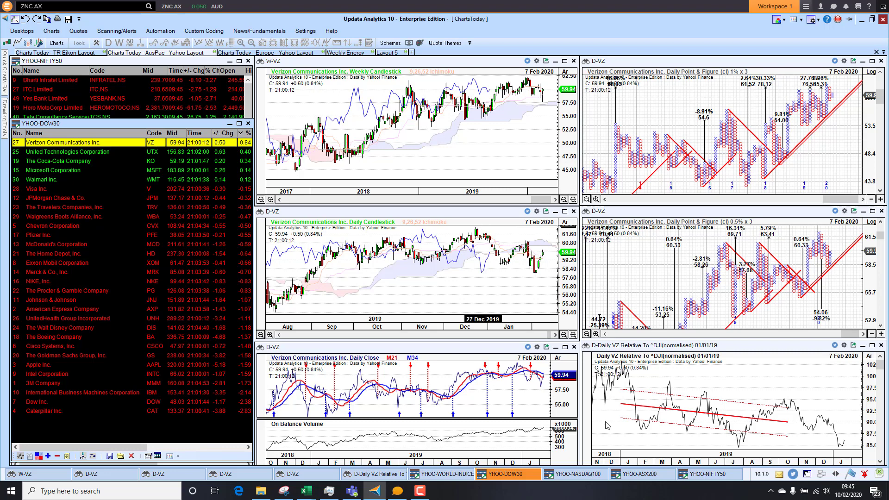
Switch to the Nasdaq 100 watchlist and chart Amazon.com, Inc. and Take-Two Interactive.
left_click(581, 487)
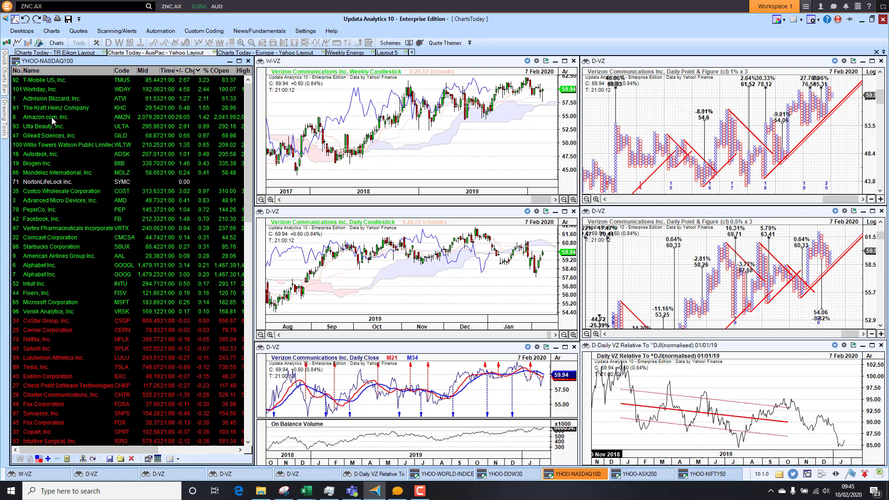
left_click(42, 117)
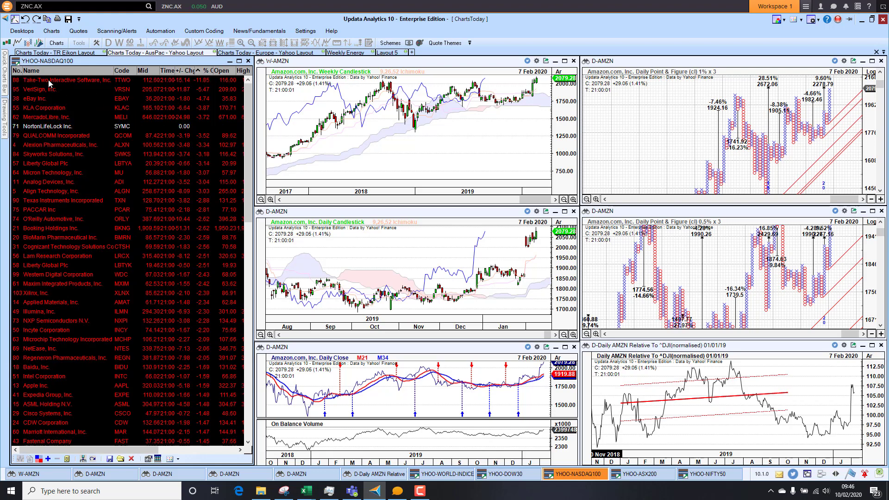
left_click(55, 80)
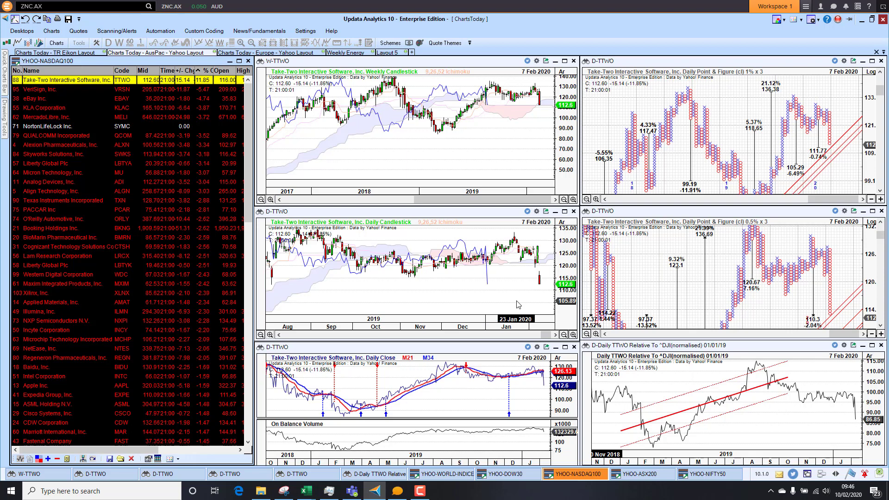
Sort YHOO-ASX200 by % Chg and chart JB Hi-Fi Limited then Boral Limited.
left_click(647, 474)
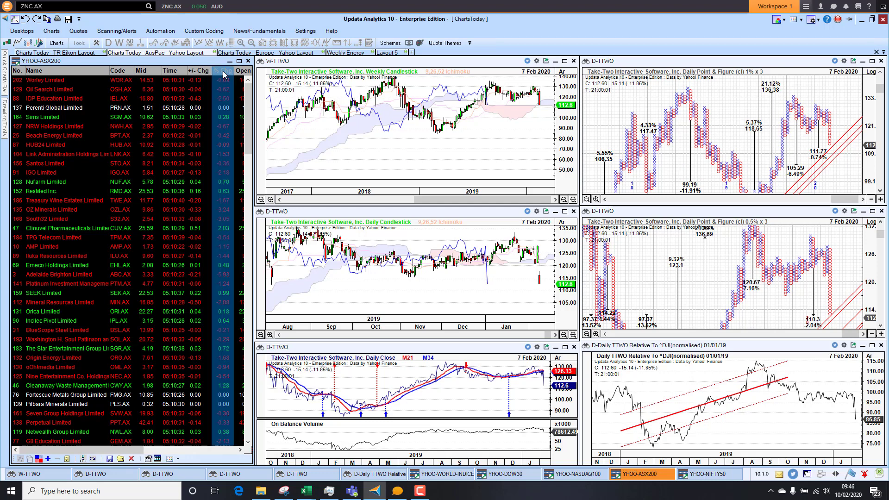
left_click(225, 70)
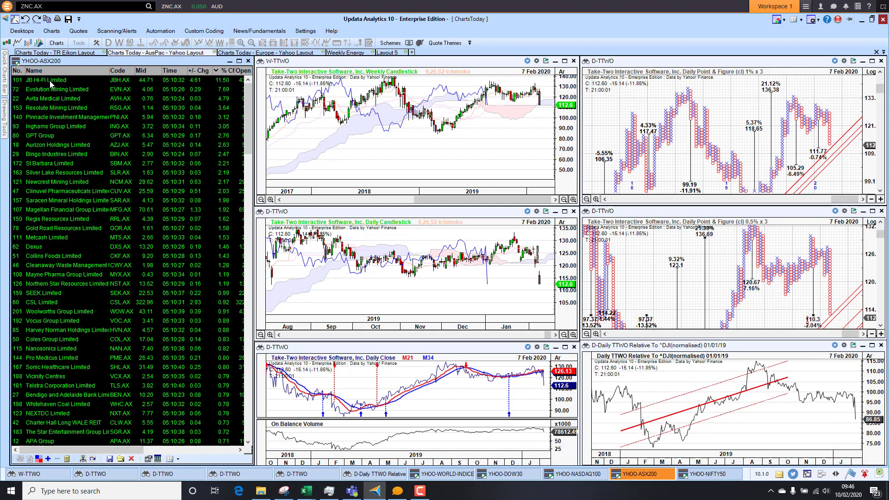
left_click(46, 80)
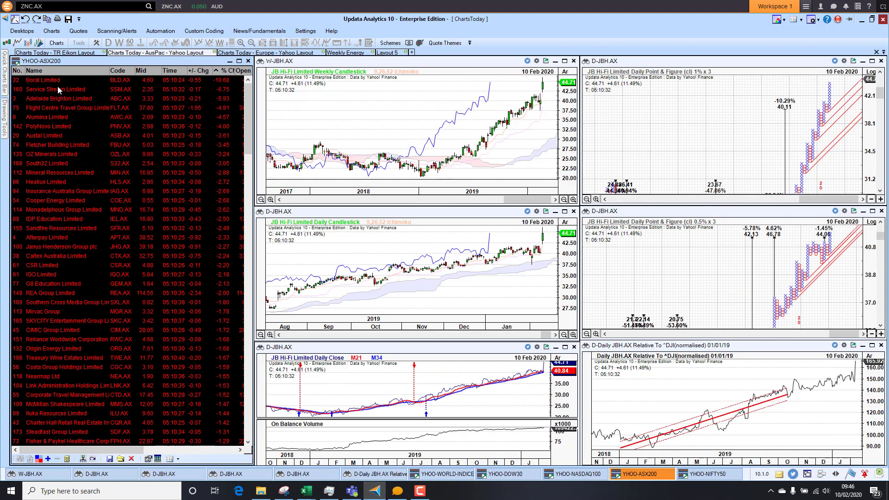
left_click(47, 80)
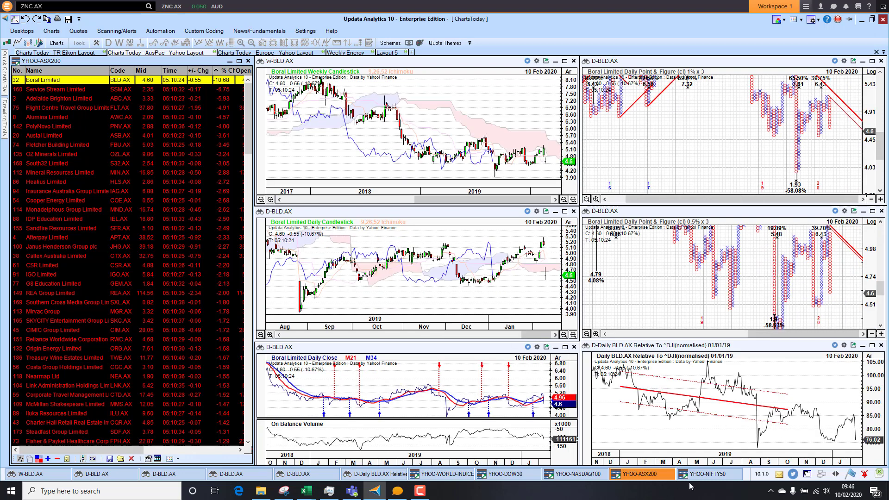
left_click(711, 475)
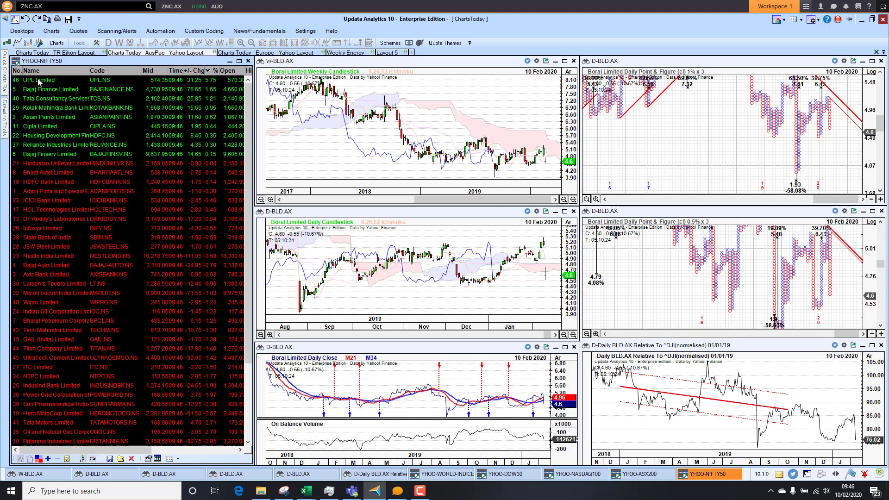
Chart UPL Limited and then Zee Entertainment Enterprises from the YHOO-NIFTY50 watchlist.
left_click(37, 79)
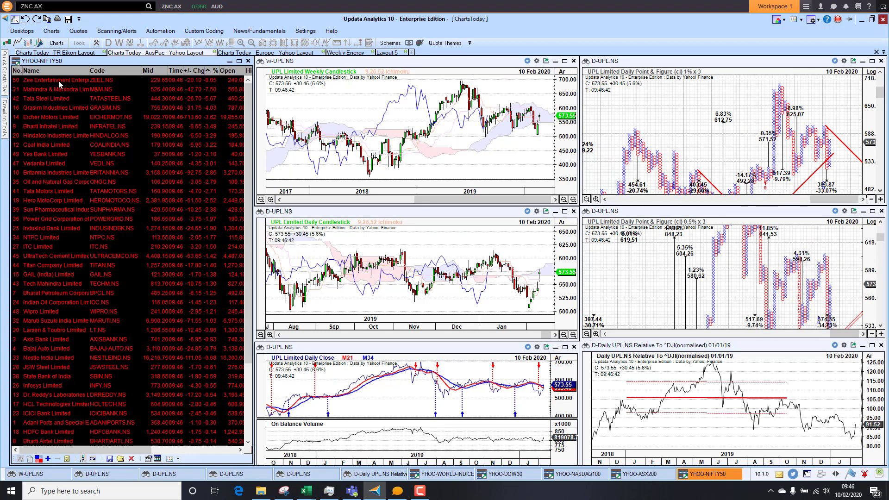
left_click(60, 84)
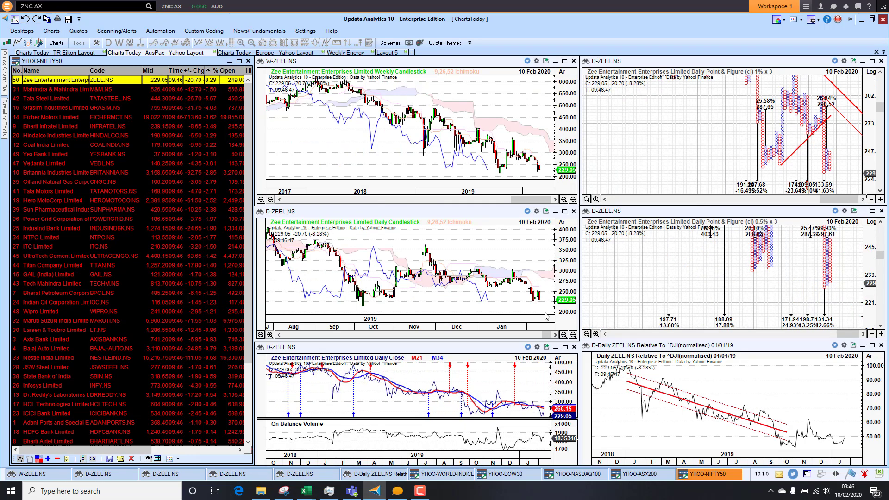
Switch to YHOO-FTSE100 and chart NMC Health Plc and BT Group plc.
left_click(272, 54)
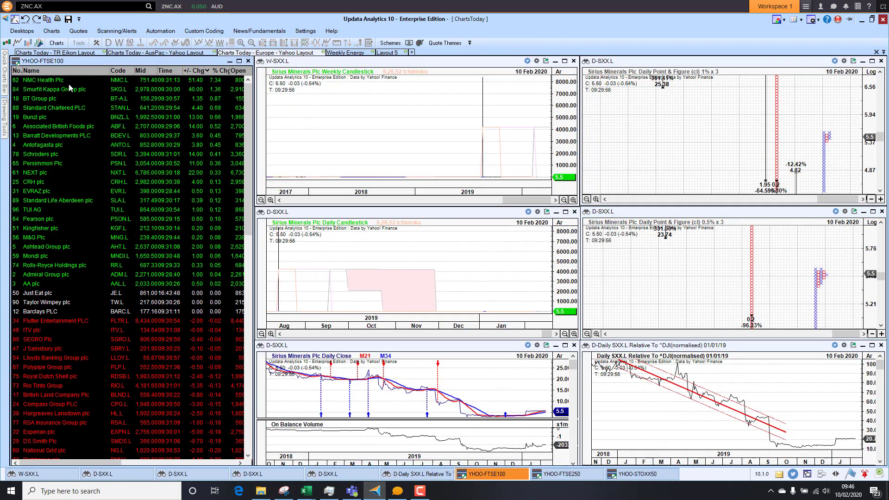
left_click(47, 80)
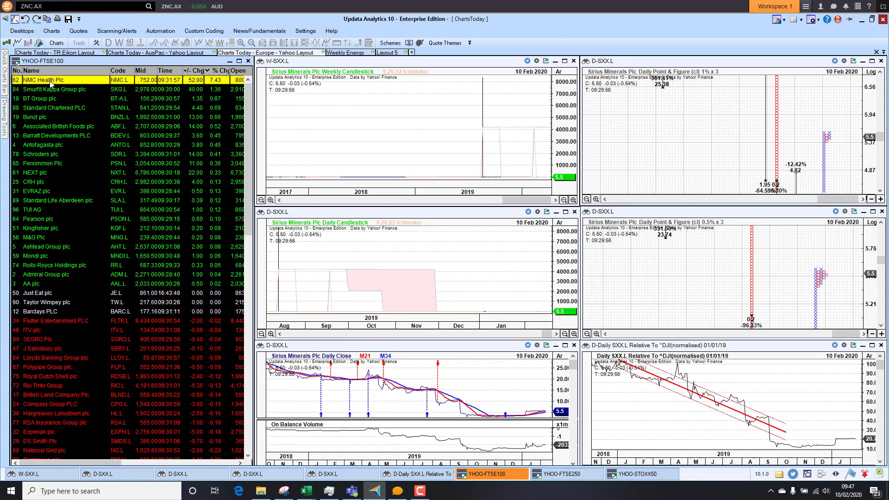
left_click(37, 79)
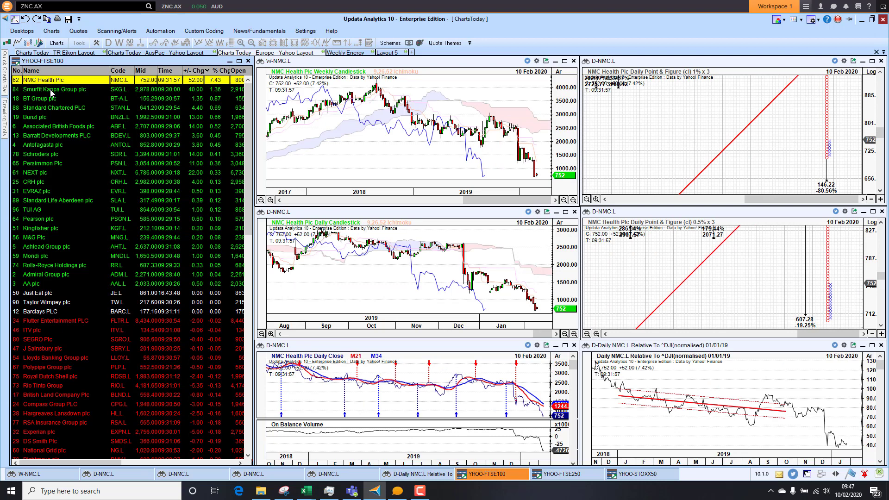
left_click(41, 89)
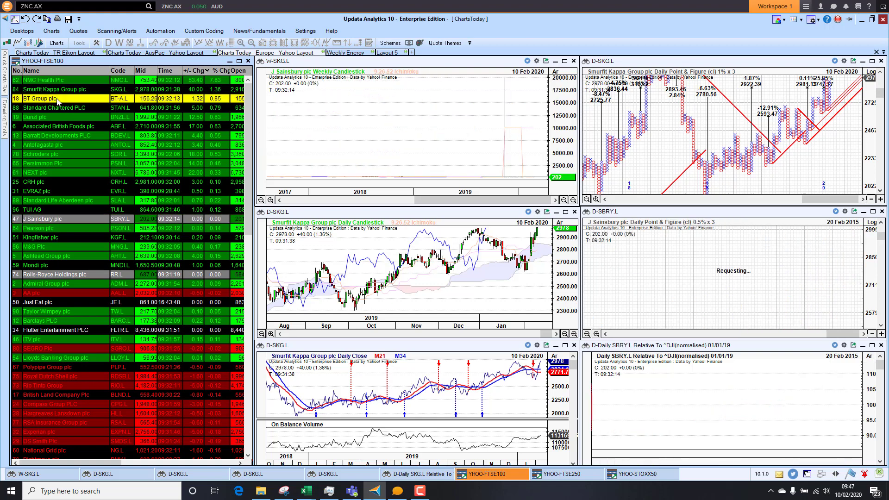
Sort FTSE100 with biggest fallers first and chart Whitbread PLC then easyJet plc.
left_click(41, 98)
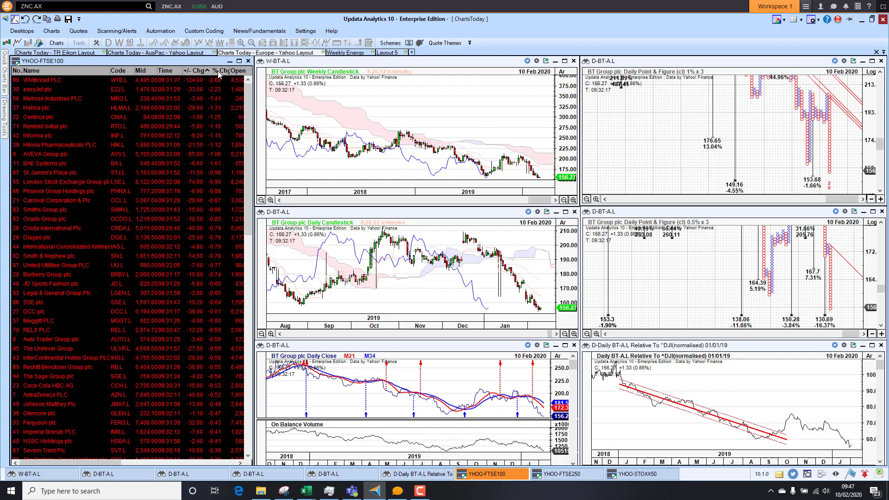
left_click(47, 79)
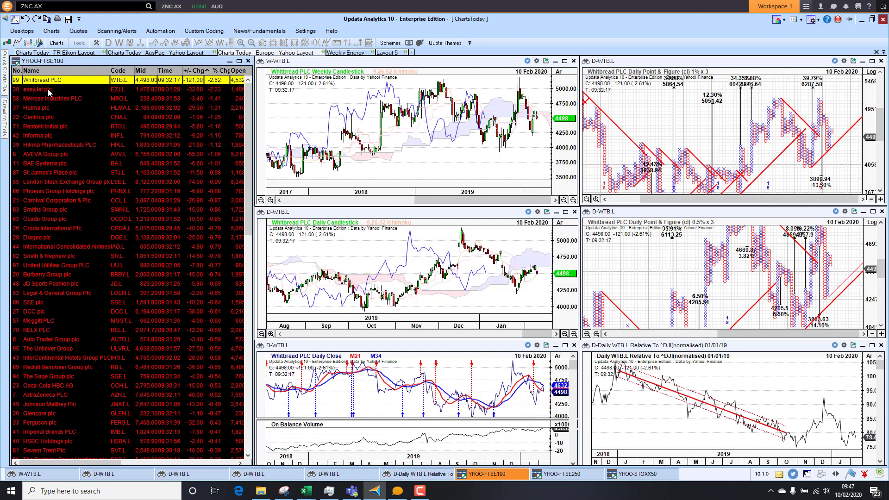
left_click(35, 88)
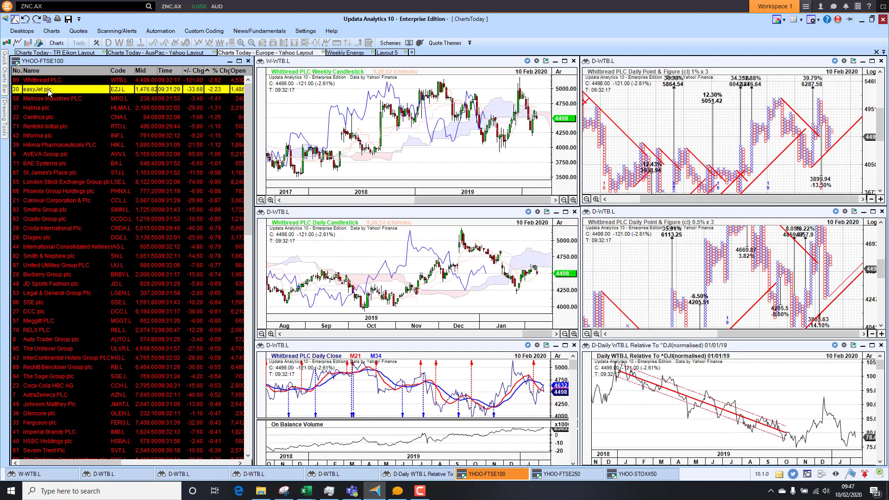
left_click(35, 88)
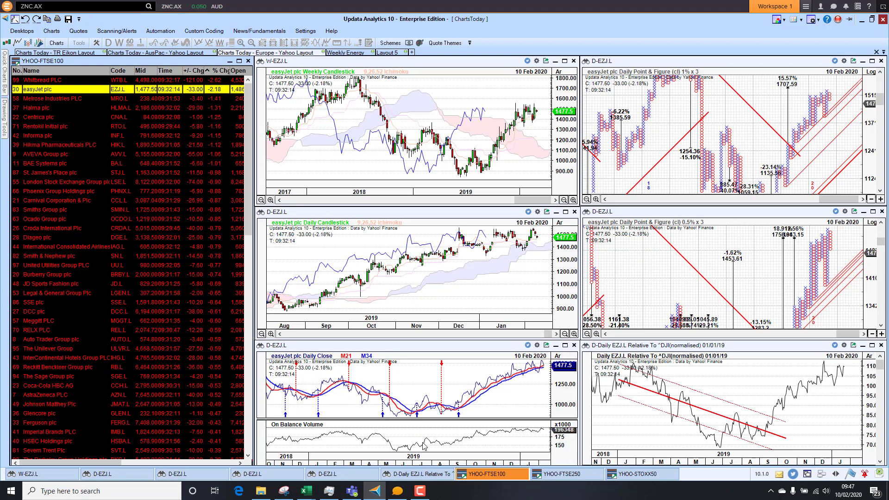
left_click(578, 486)
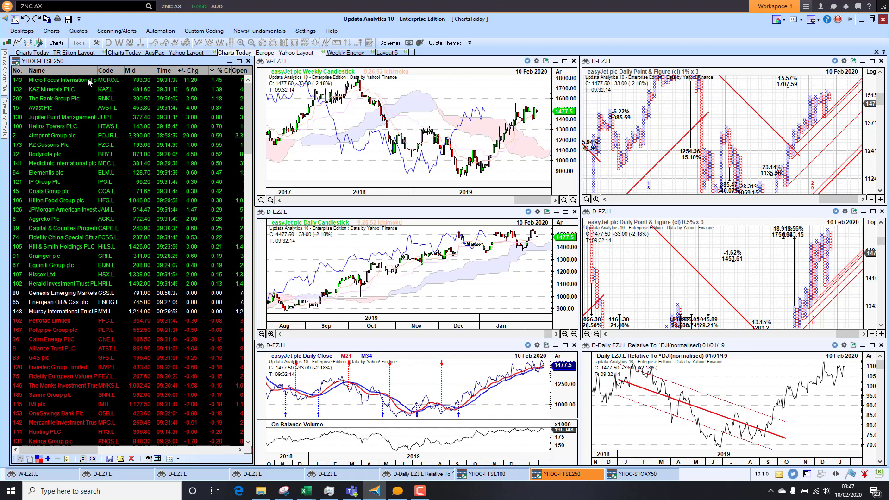
Chart Micro Focus and KAZ Minerals, sort FTSE250 biggest fallers first, then chart Future plc.
left_click(83, 84)
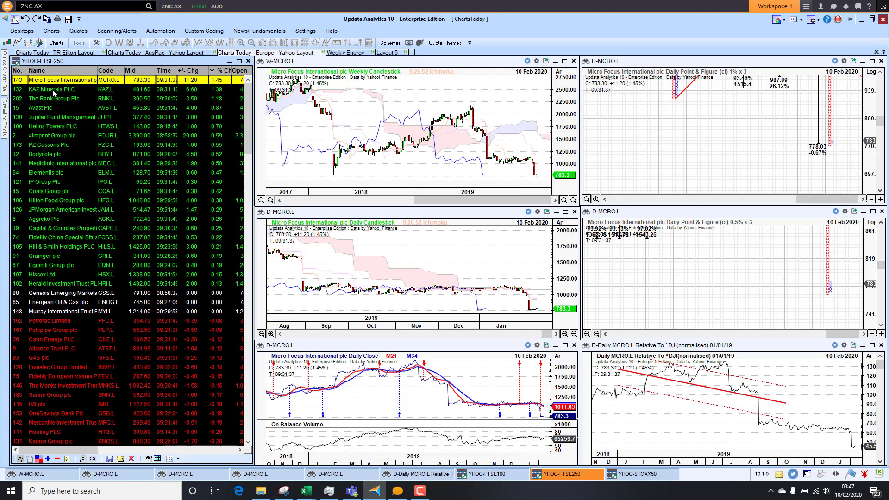
left_click(44, 89)
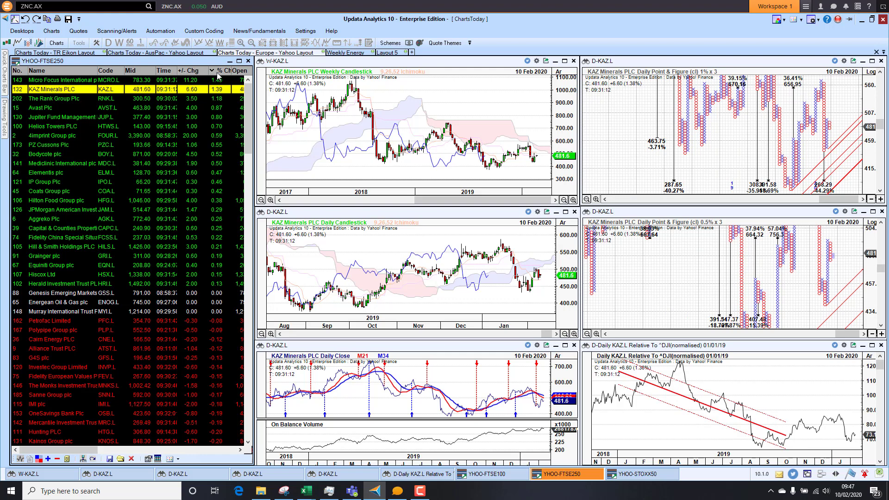
left_click(223, 71)
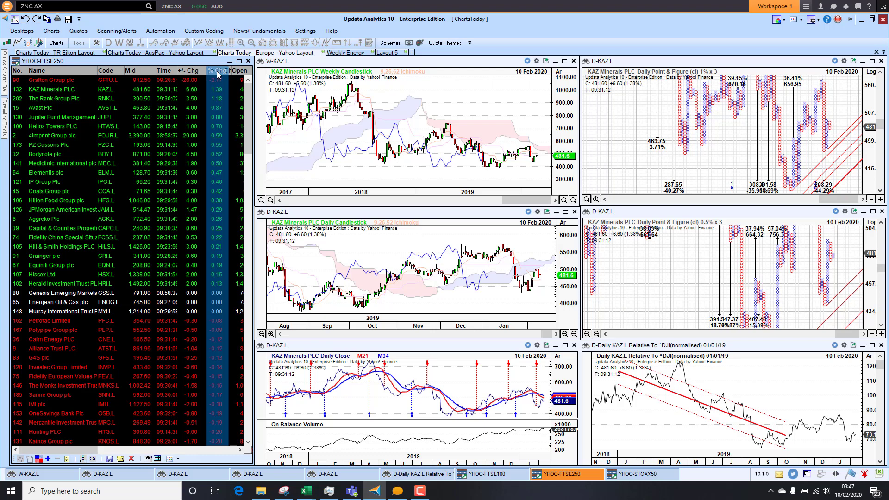
left_click(222, 70)
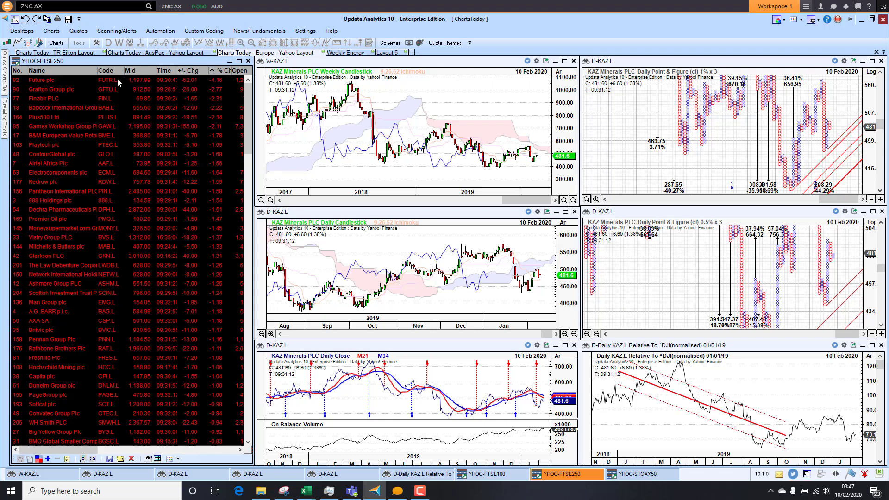
left_click(42, 89)
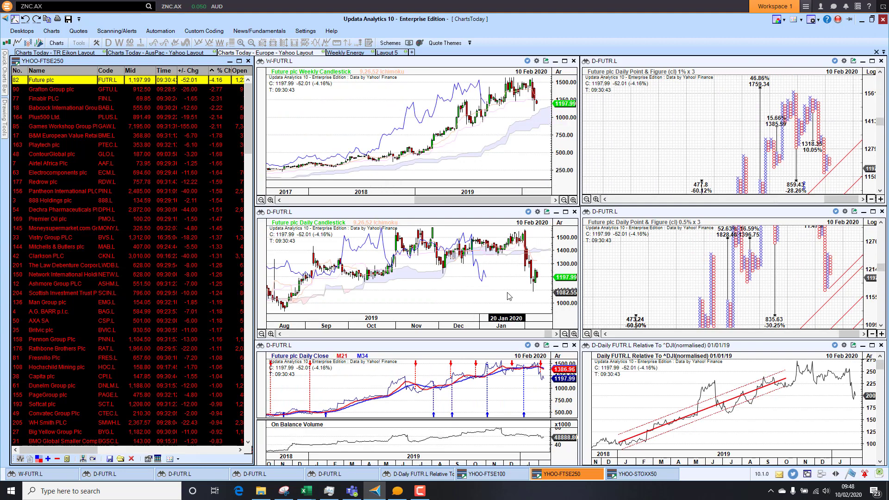
left_click(648, 471)
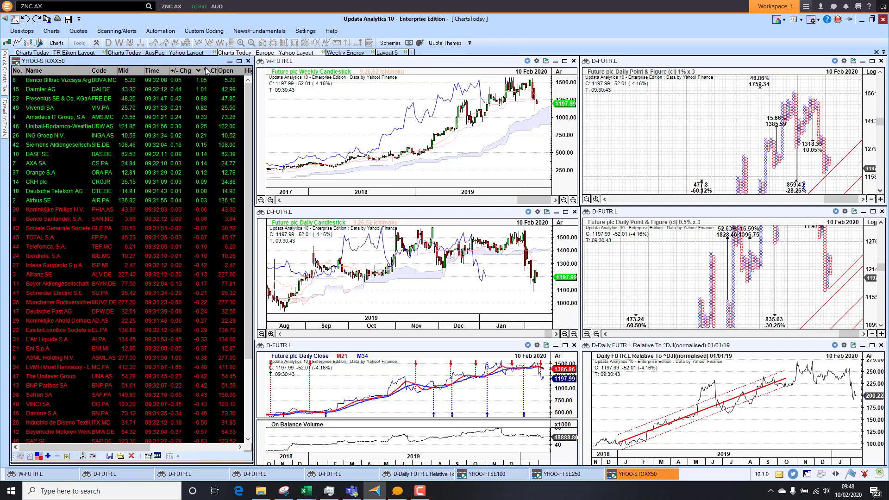
mouse_move(38, 83)
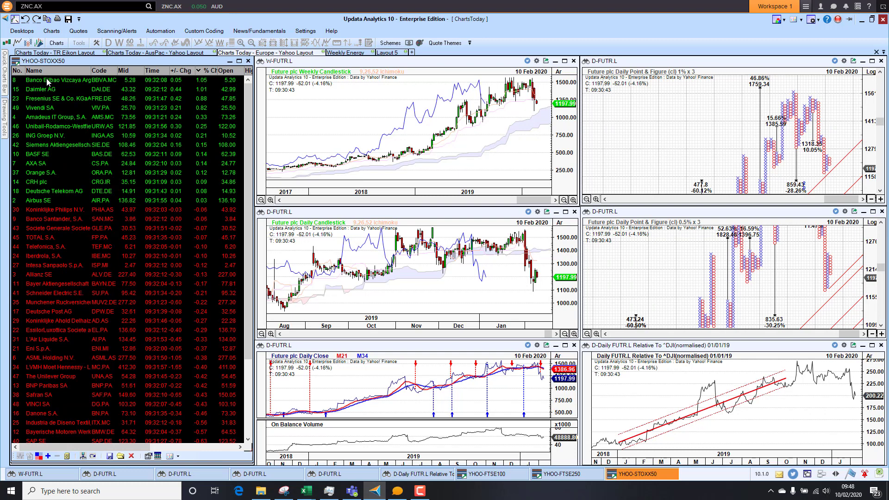
Load Banco Bilbao Vizcaya Argentaria, then Sanofi, from the STOXX50 list into the six chart panes.
left_click(44, 78)
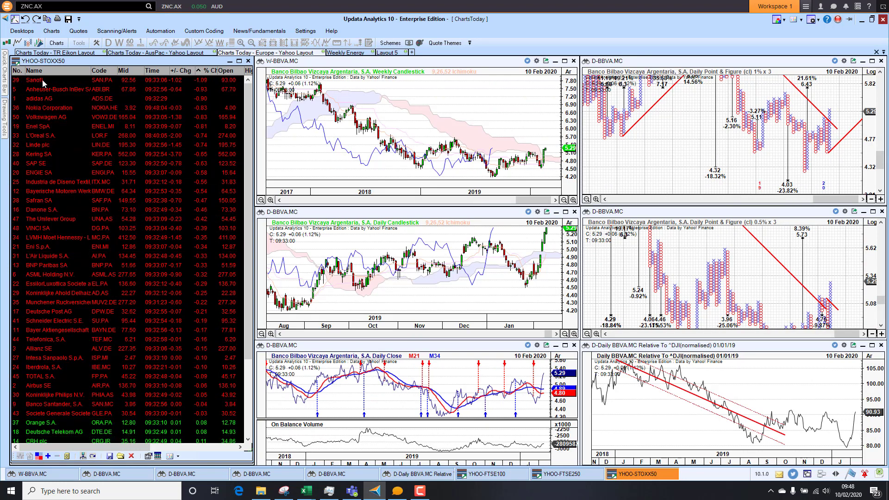
left_click(30, 78)
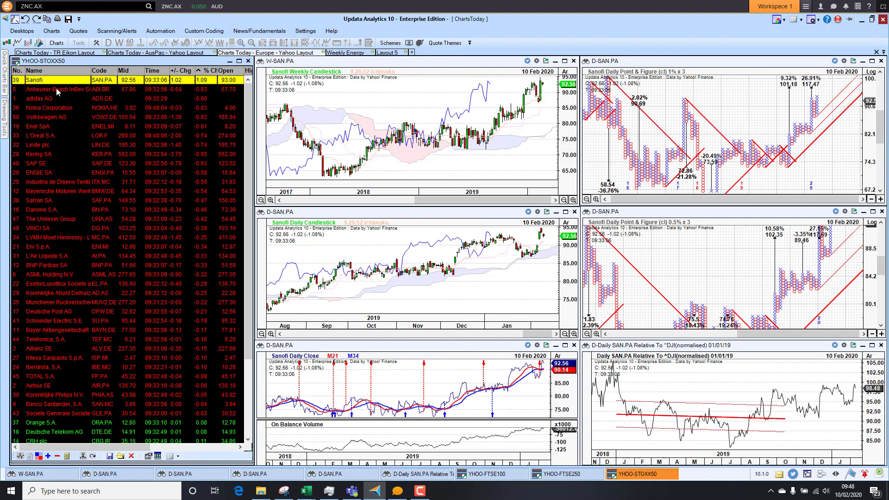
mouse_move(421, 300)
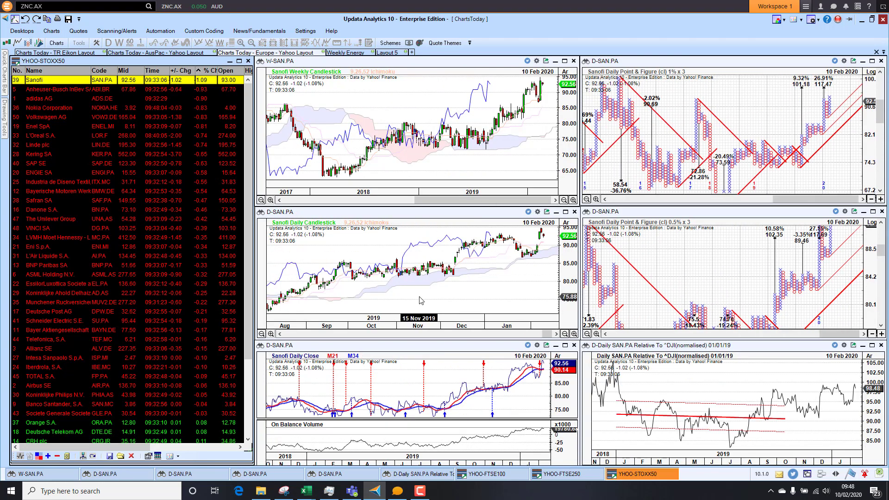